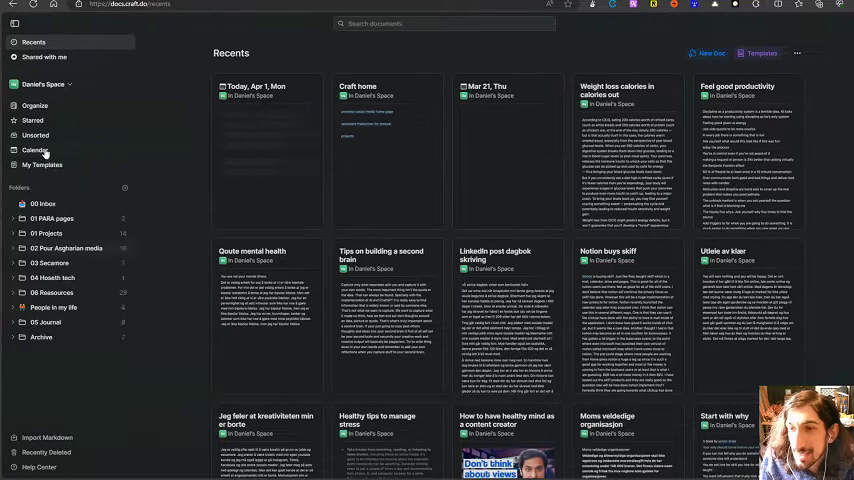
- Glance at the empty 00 Inbox, then open 'Find your why' from 06 Reasources
left_click(43, 204)
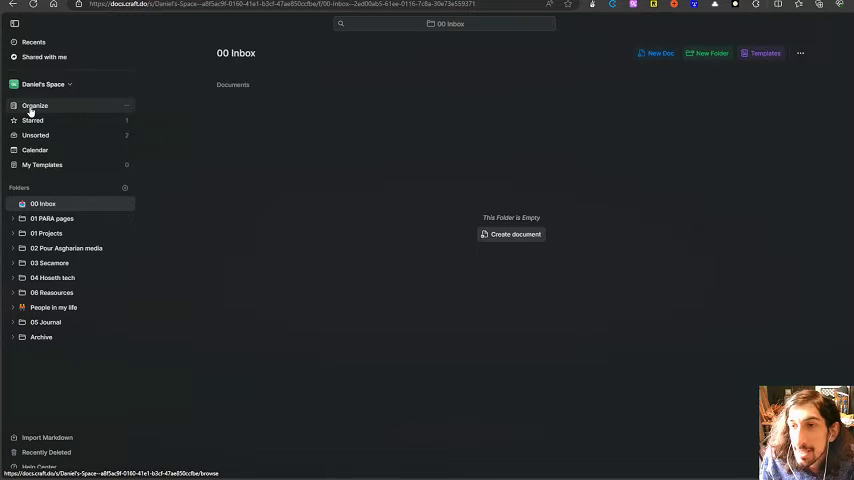
left_click(34, 105)
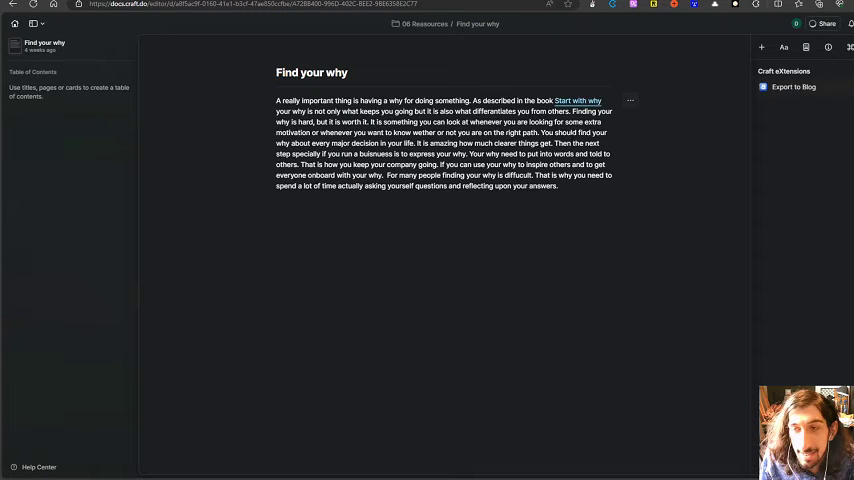
- Open the 'Volum matters' document in 06 Reasources
left_click(578, 98)
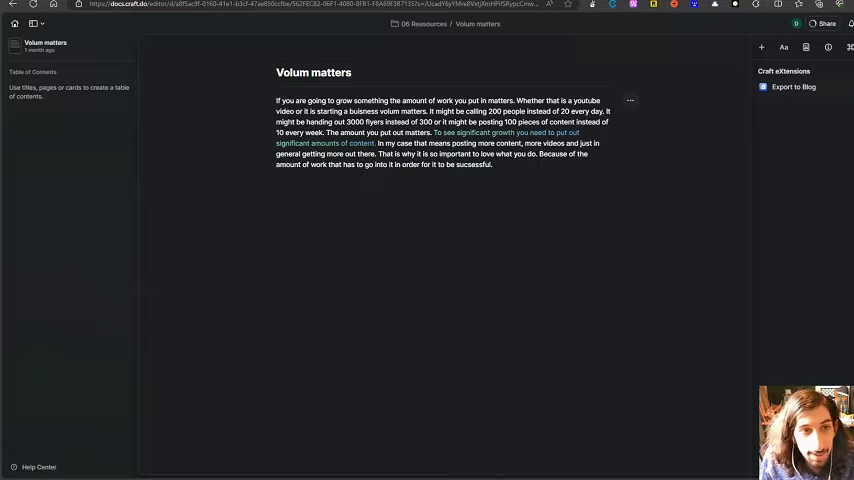
- Insert a blank whiteboard into 'Volum matters' from the slash menu
type("/")
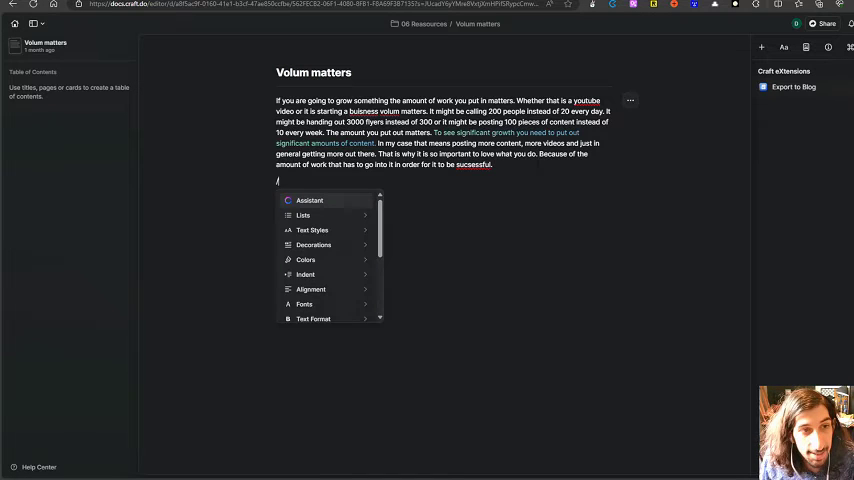
scroll("down", 3)
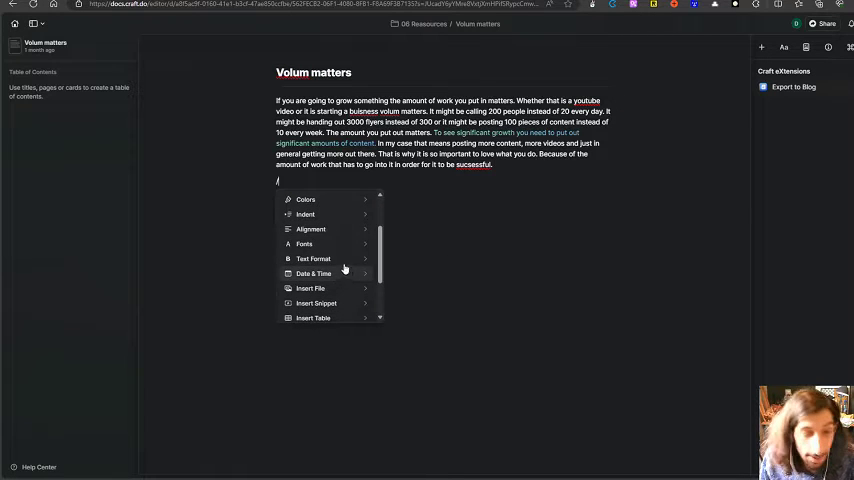
scroll("down", 3)
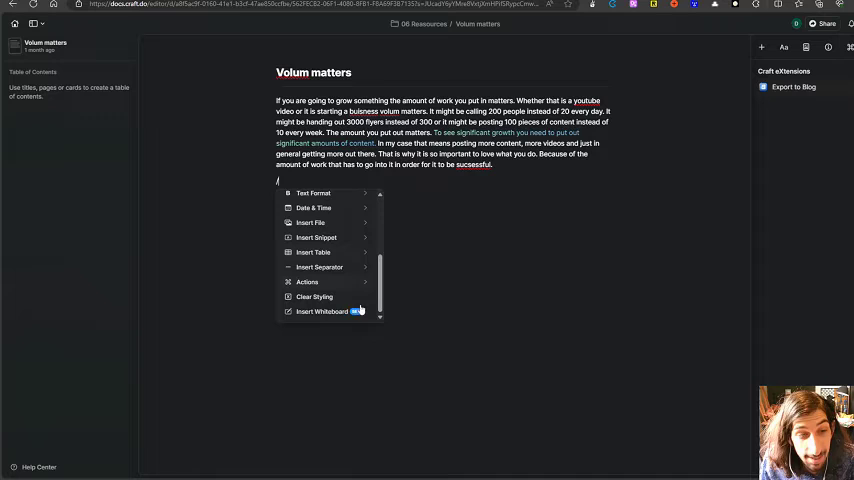
mouse_move(308, 316)
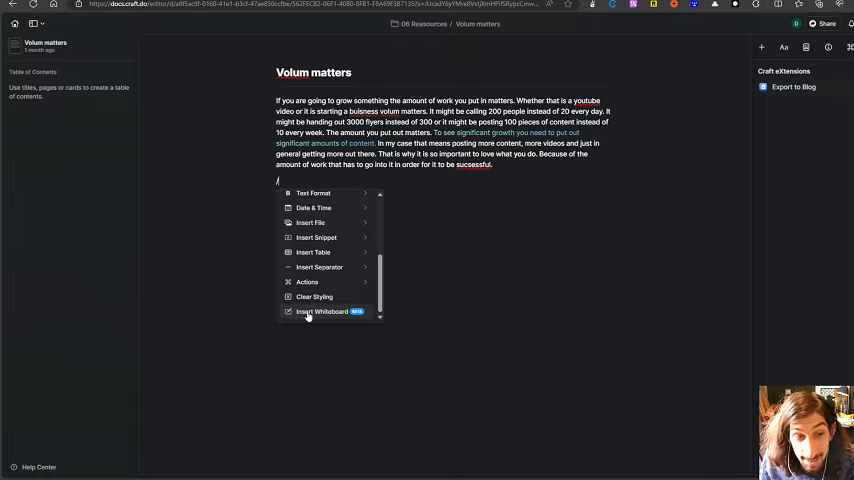
left_click(322, 311)
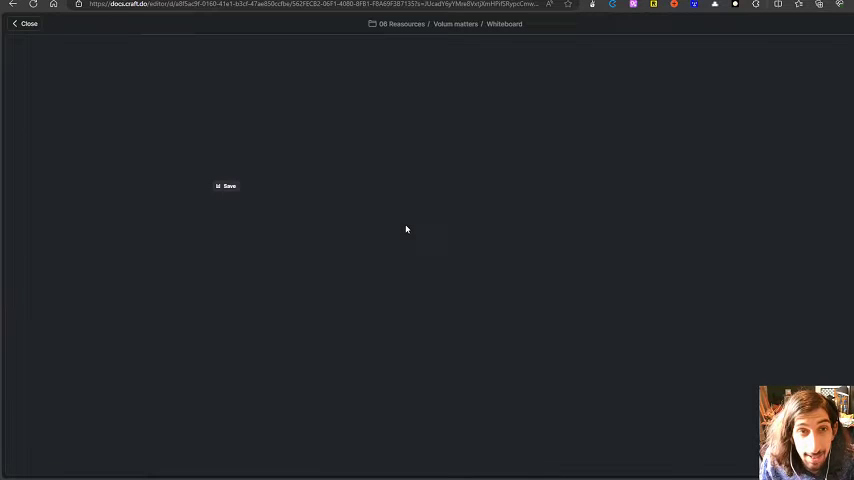
mouse_move(698, 215)
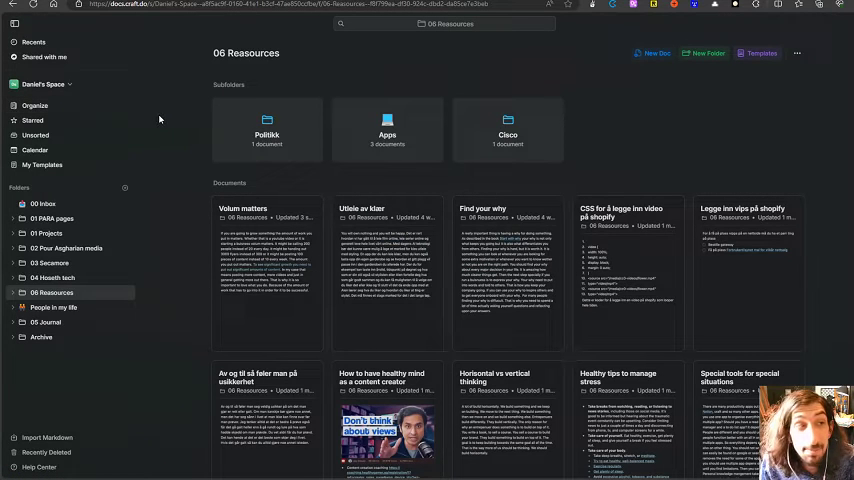
mouse_move(52, 106)
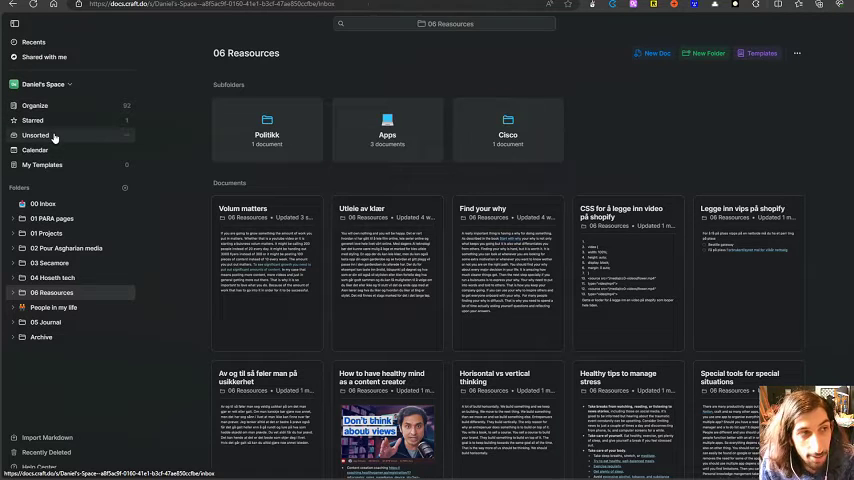
- Show the Unsorted collection listing its two folderless documents
left_click(36, 135)
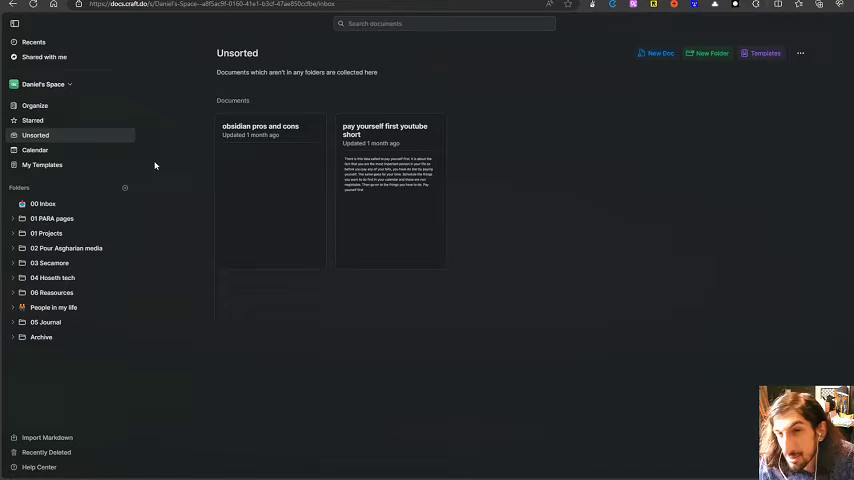
mouse_move(388, 163)
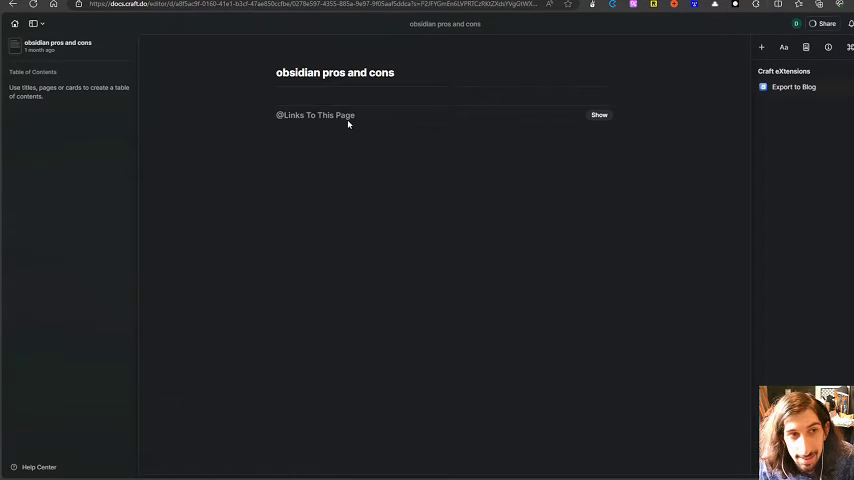
mouse_move(369, 158)
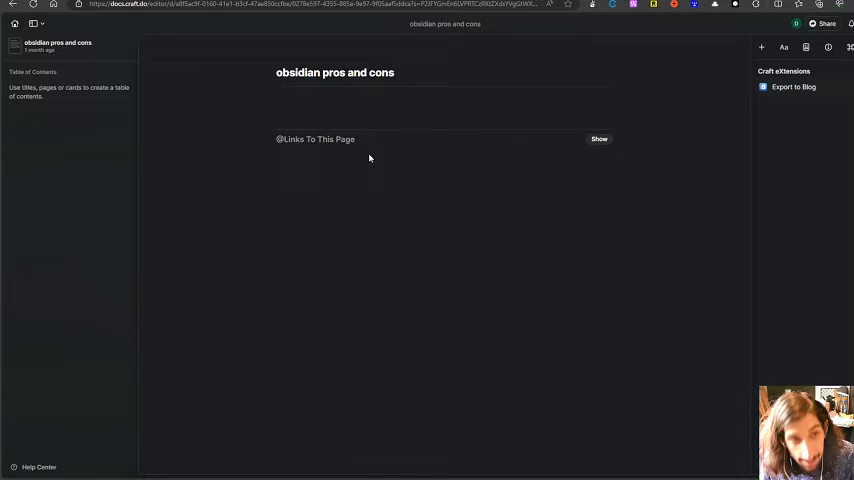
type("@fjfj")
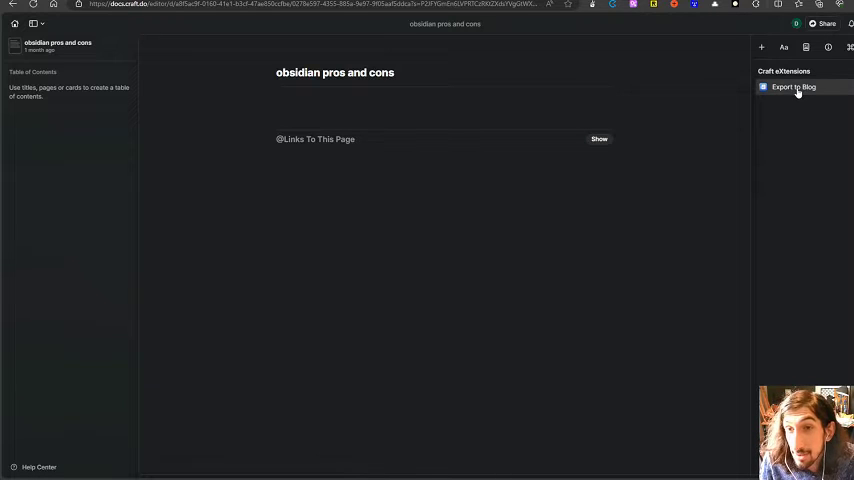
mouse_move(774, 103)
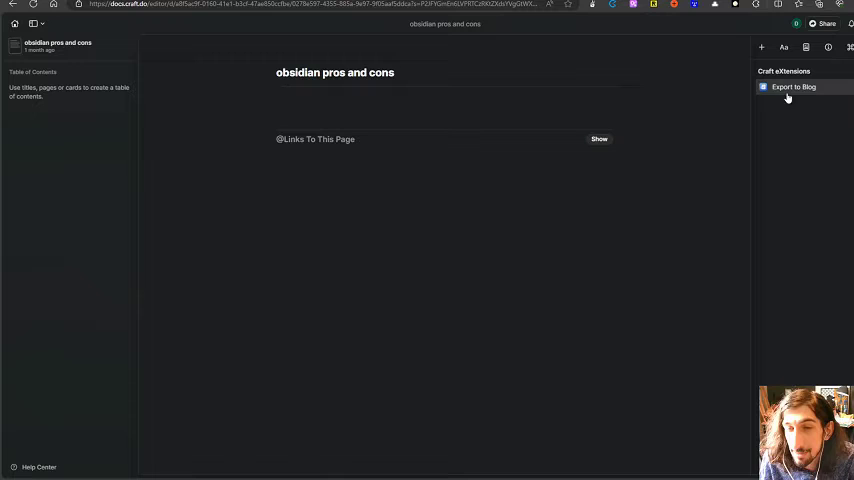
mouse_move(669, 111)
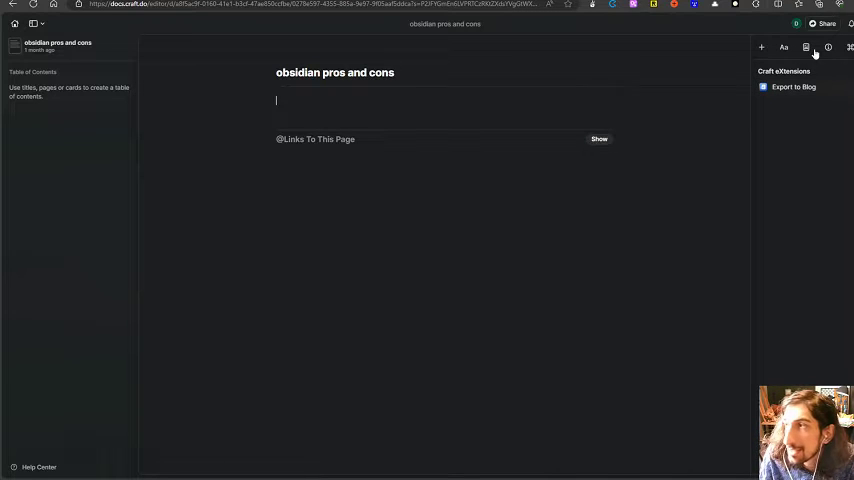
- Discard unsaved changes to 'obsidian pros and cons' and open 'Craft home'
left_click(782, 48)
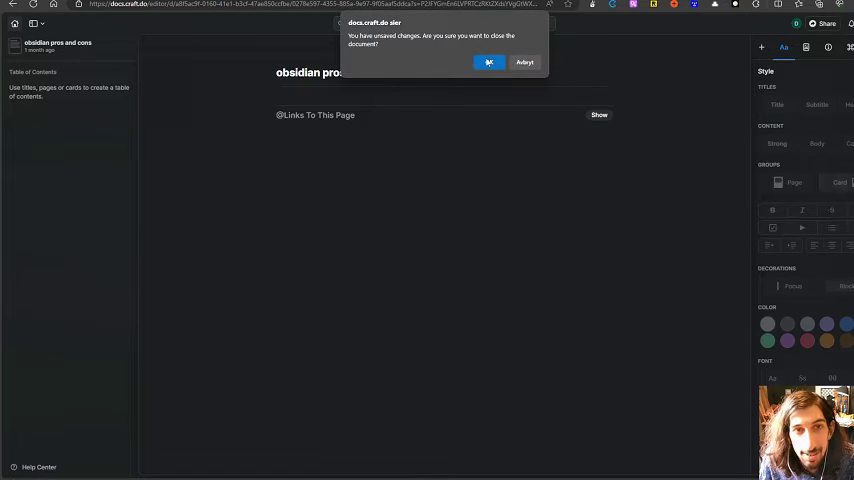
left_click(488, 62)
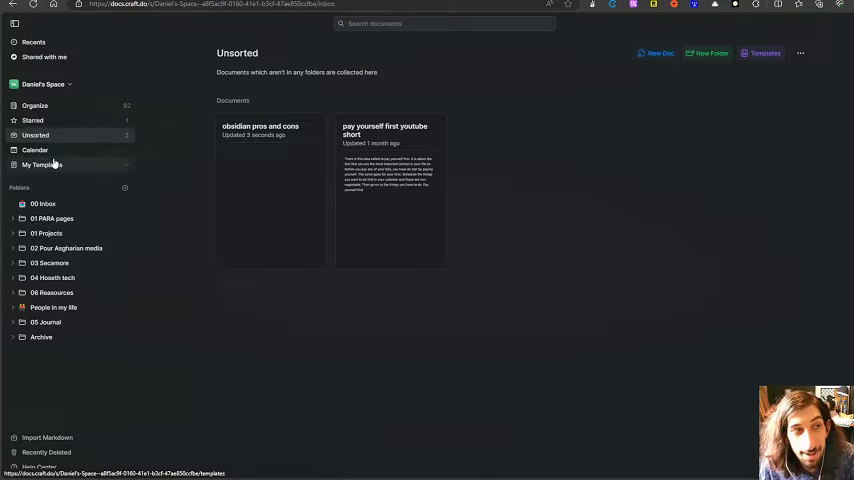
left_click(31, 120)
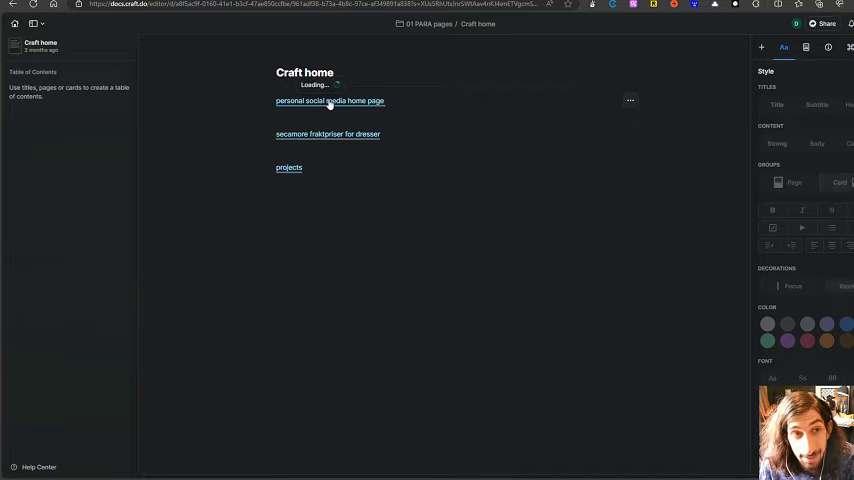
- Follow the 'personal social media home page' link from Craft home
left_click(329, 101)
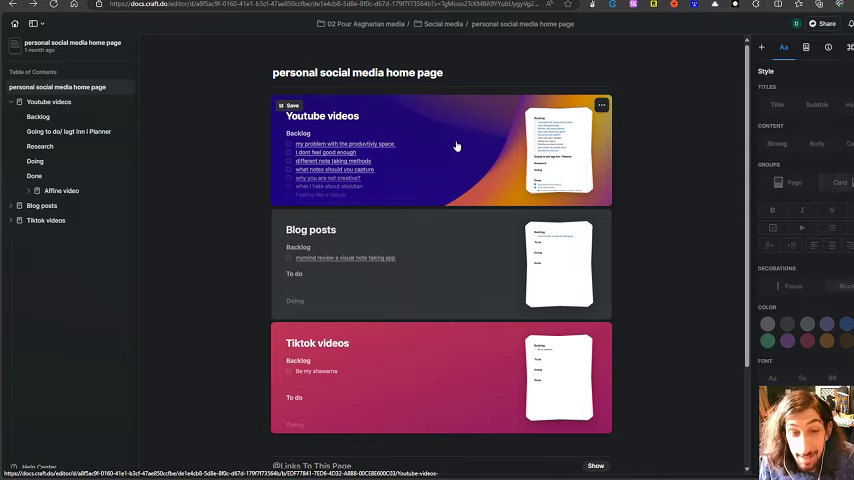
mouse_move(440, 147)
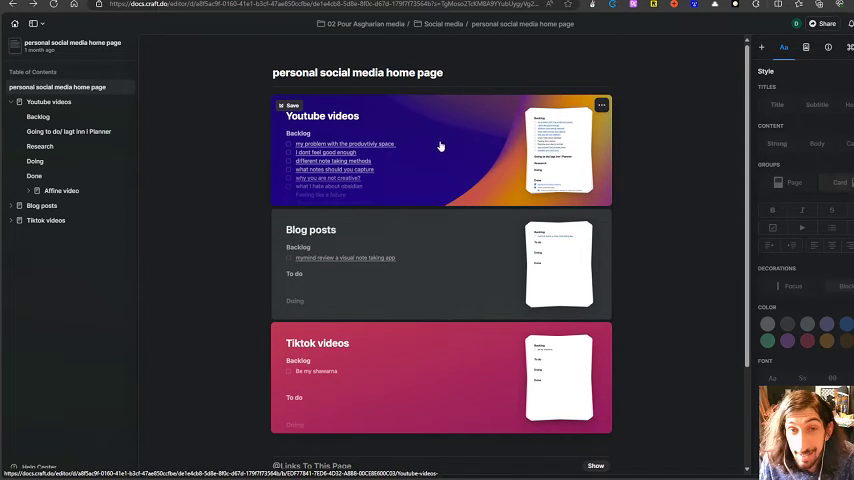
mouse_move(509, 275)
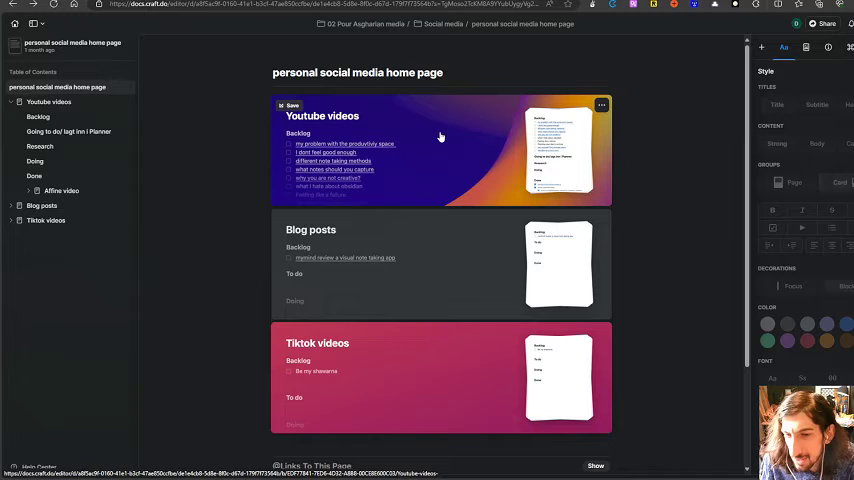
mouse_move(392, 134)
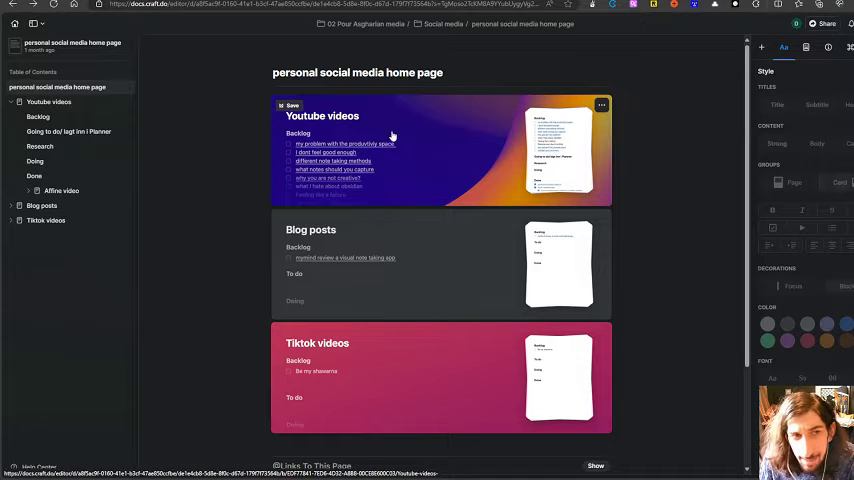
left_click(338, 116)
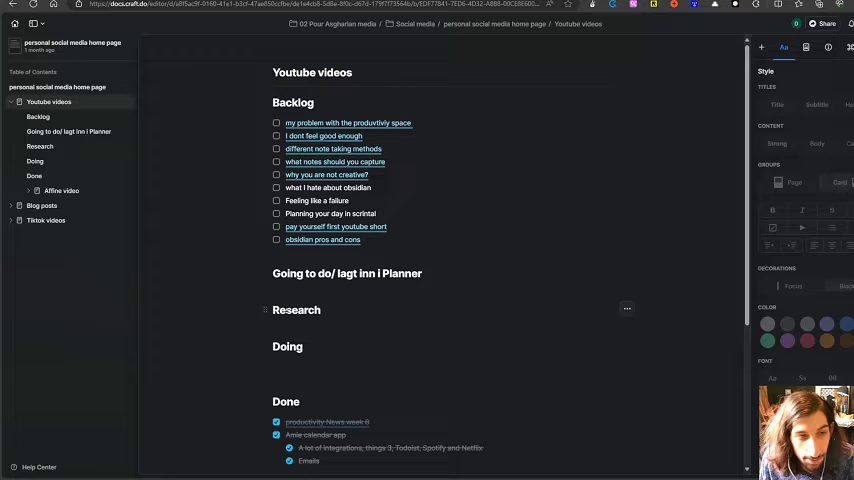
mouse_move(313, 159)
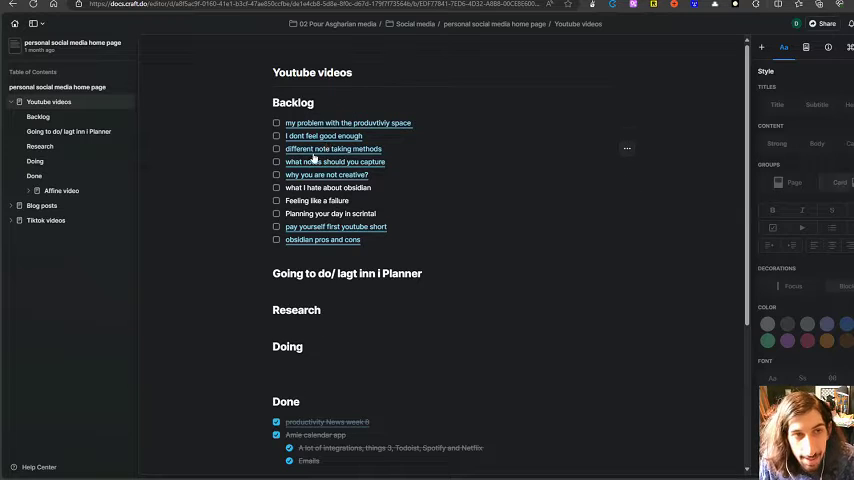
scroll("down", 3)
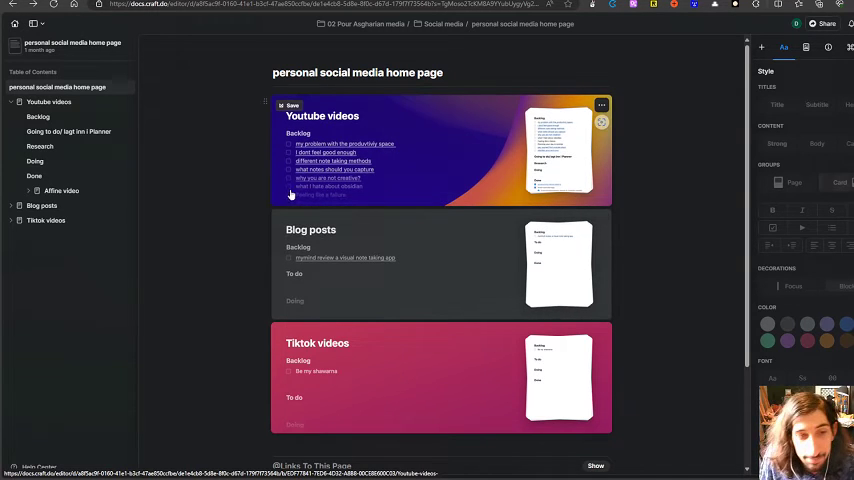
- Open Configure Card for the Tiktok videos card
scroll("down", 3)
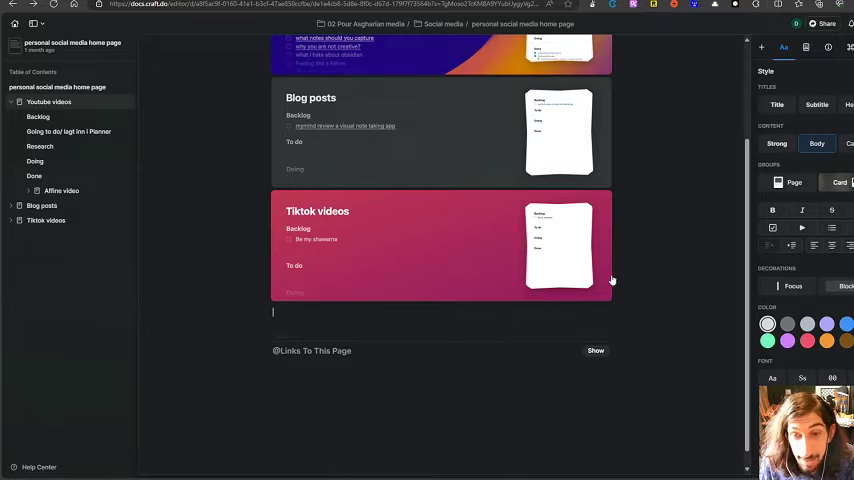
mouse_move(793, 183)
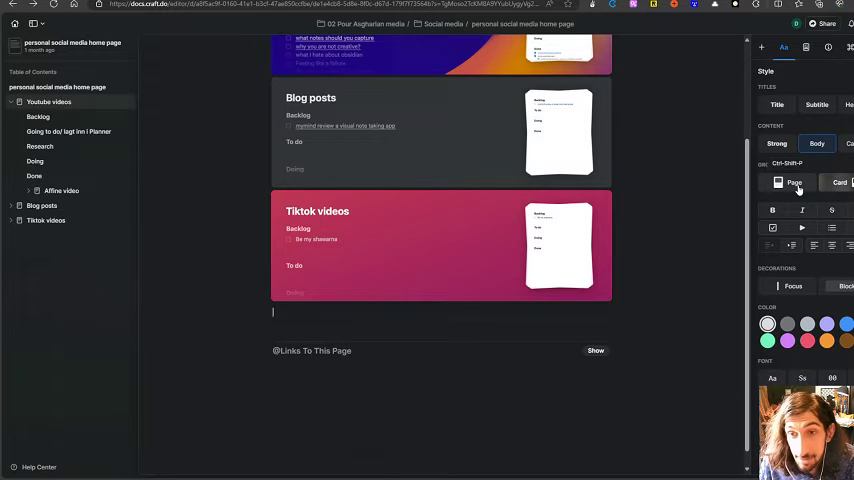
left_click(792, 182)
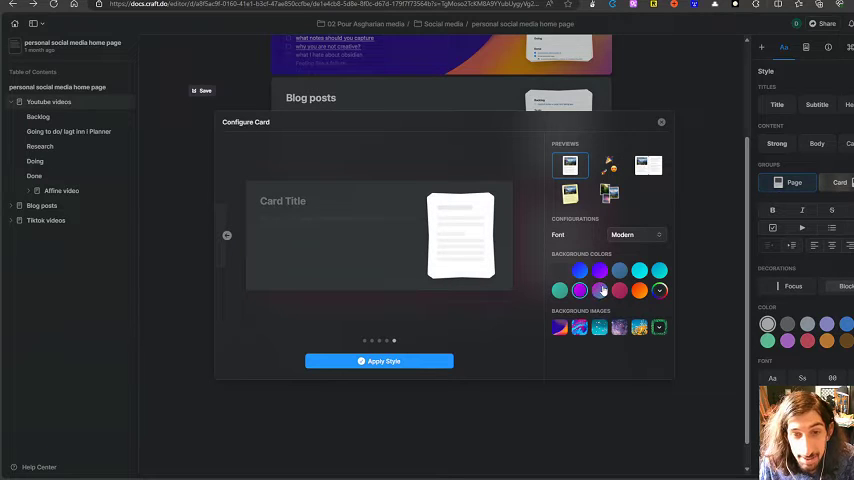
- Preview the swirly background image, keep the Modern font, and close card configuration
left_click(575, 327)
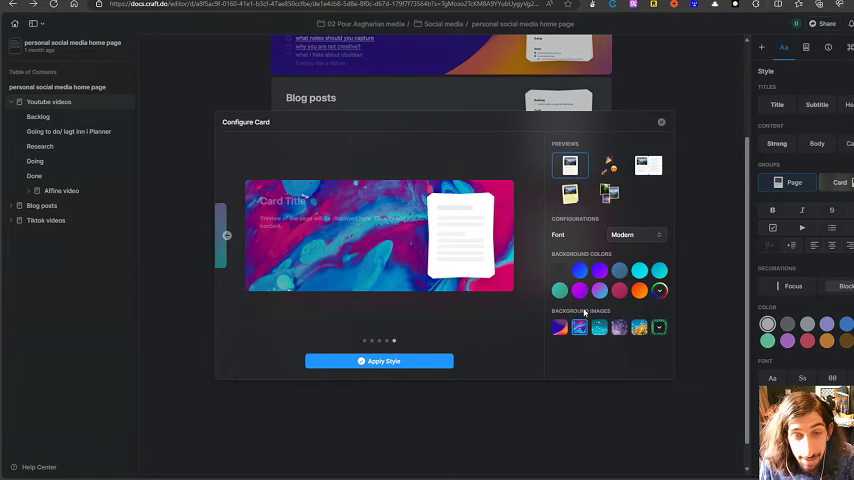
left_click(635, 234)
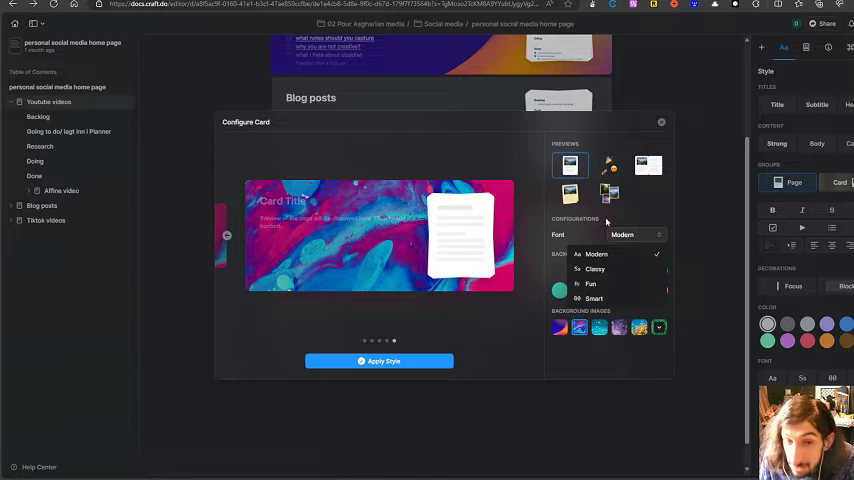
left_click(608, 165)
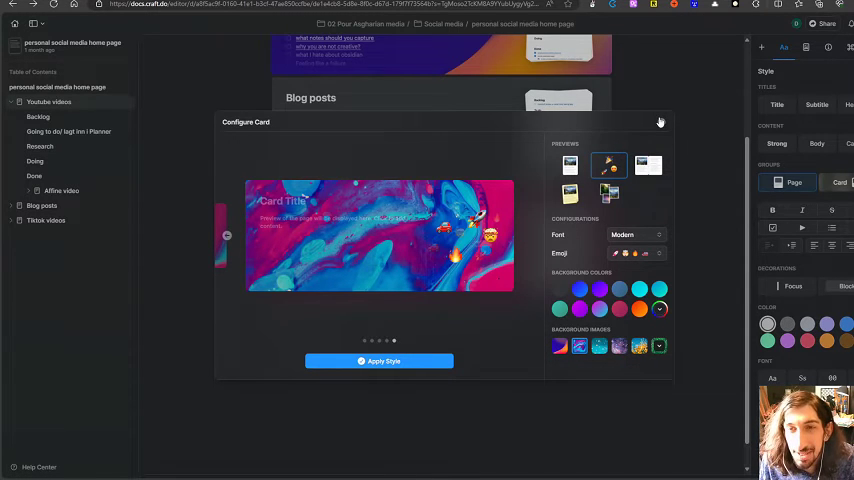
left_click(660, 121)
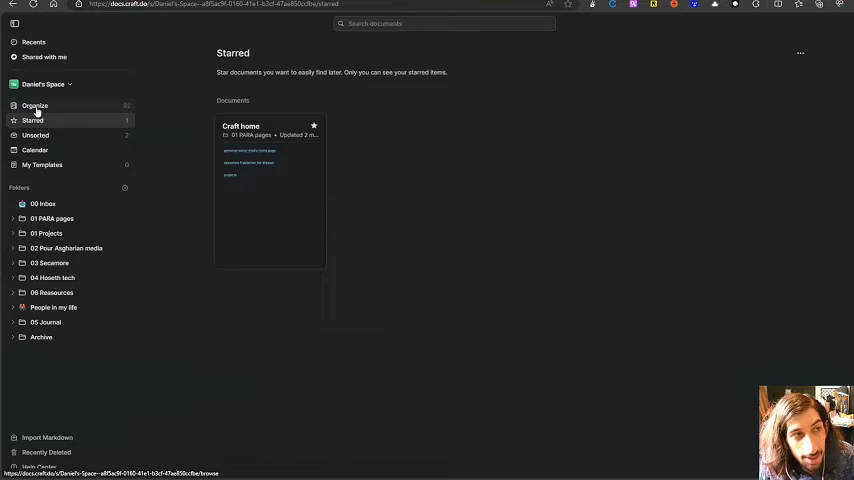
- Show the Organize overview of all folders and documents
left_click(35, 105)
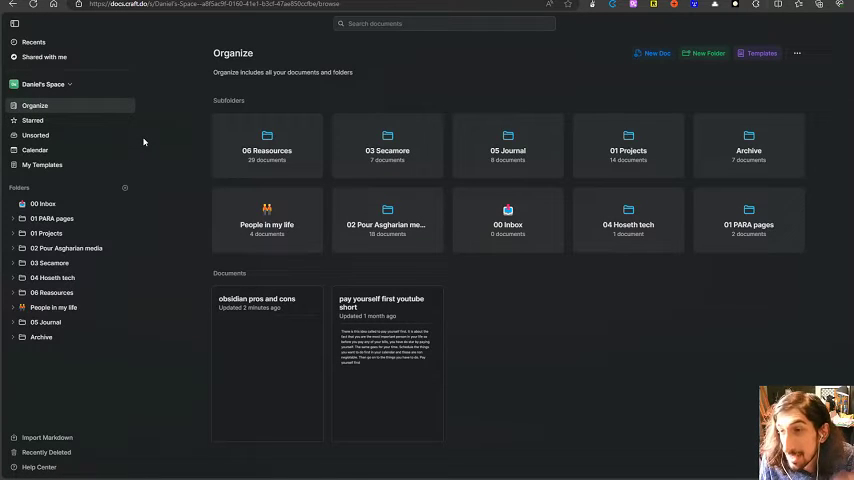
mouse_move(411, 150)
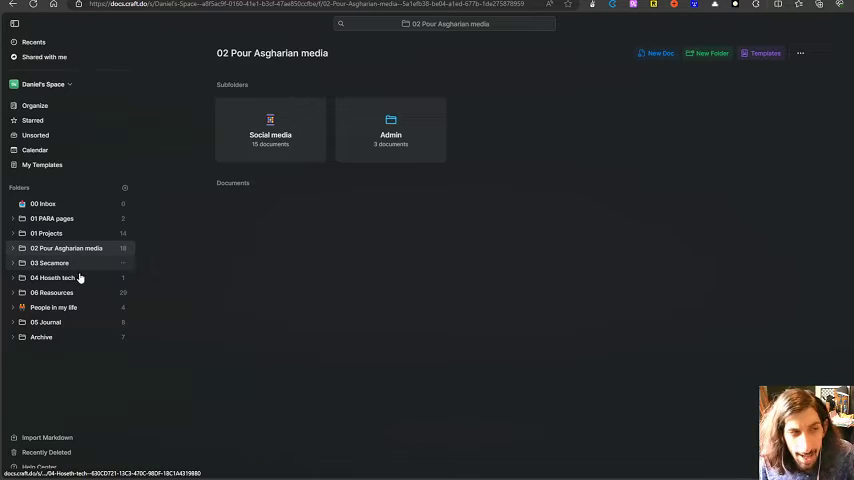
- Scroll through the 06 Reasources folder's documents, then go back to Organize
left_click(52, 292)
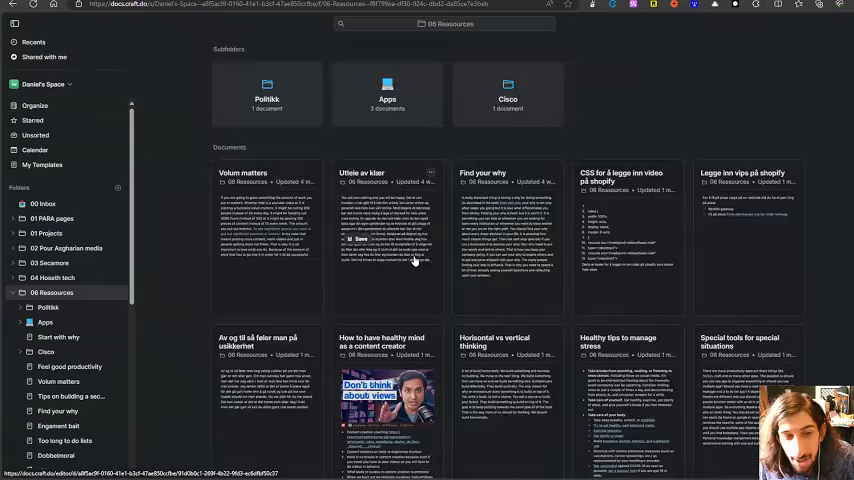
scroll("down", 3)
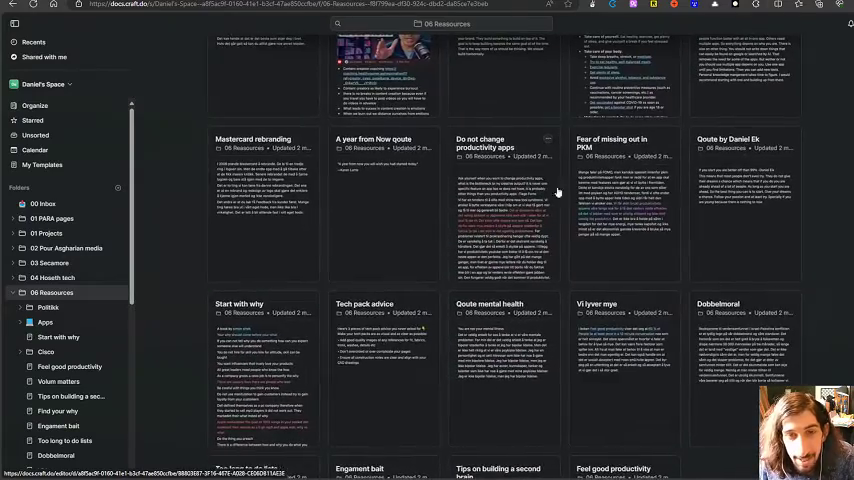
scroll("down", 3)
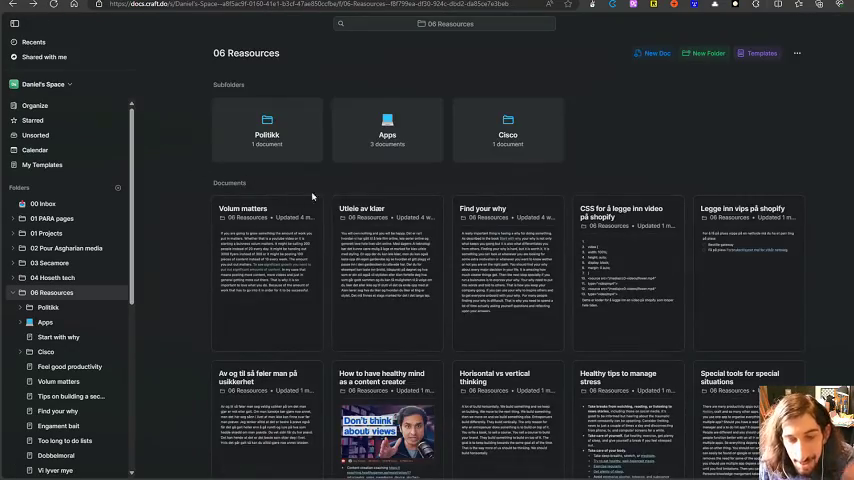
scroll("down", 3)
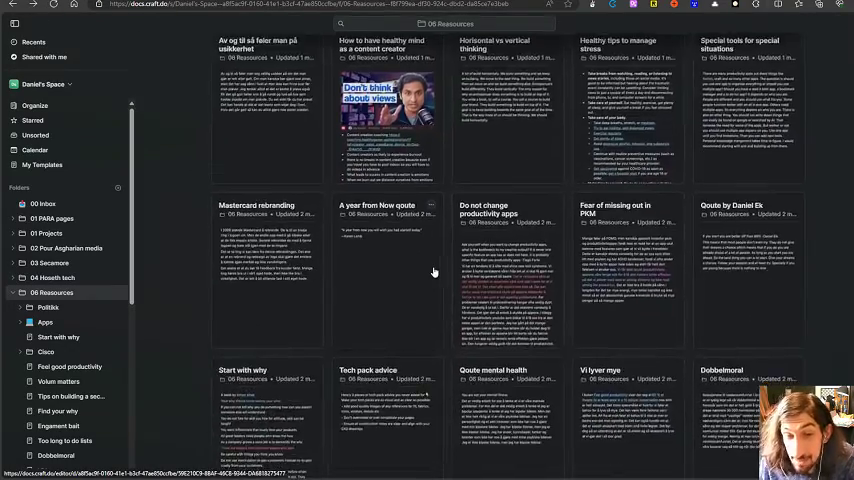
scroll("down", 3)
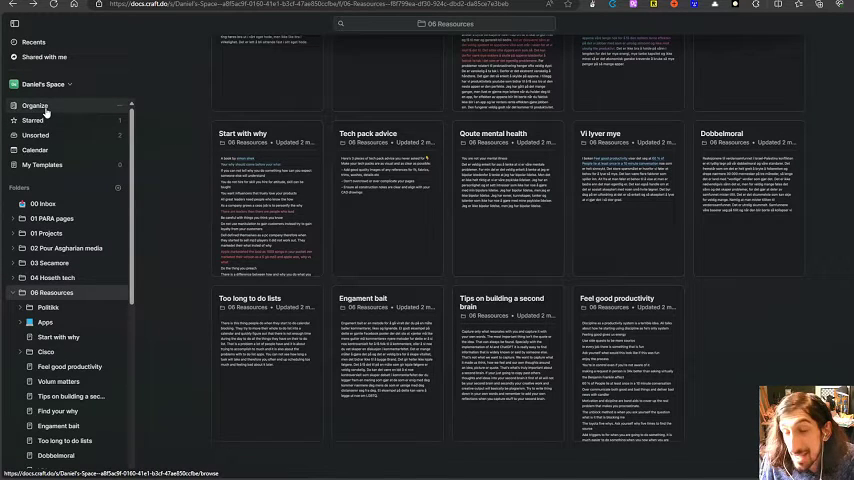
left_click(34, 105)
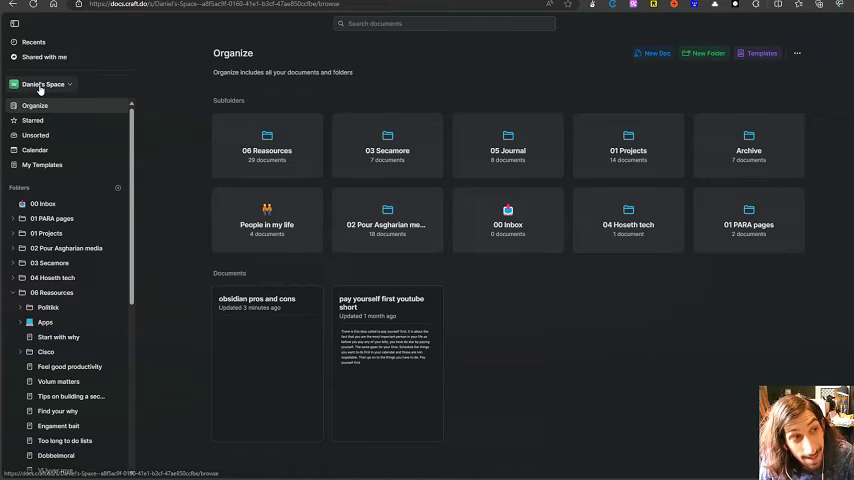
mouse_move(191, 143)
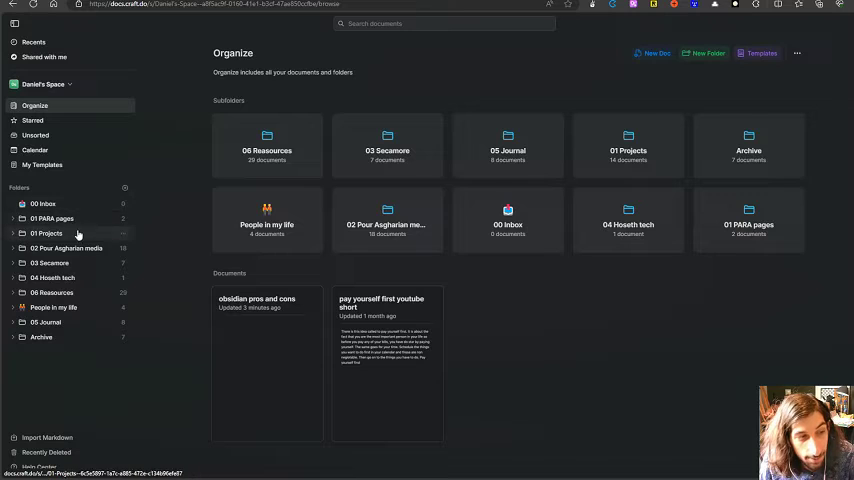
mouse_move(168, 216)
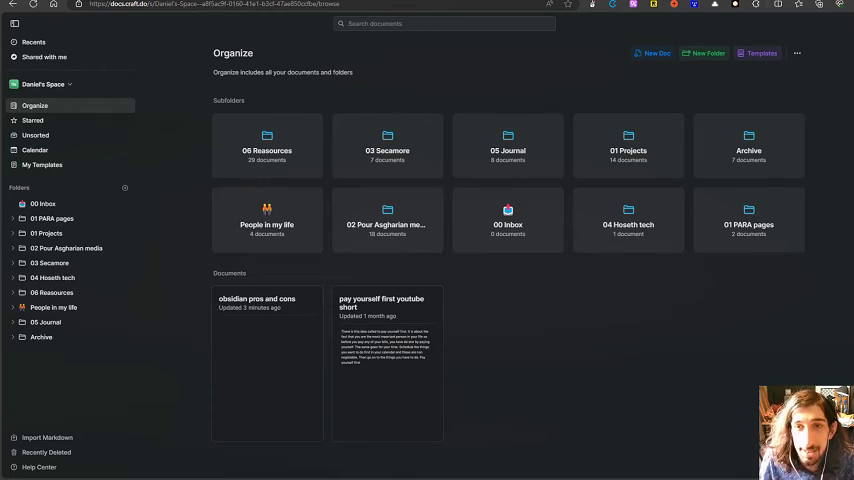
mouse_move(563, 84)
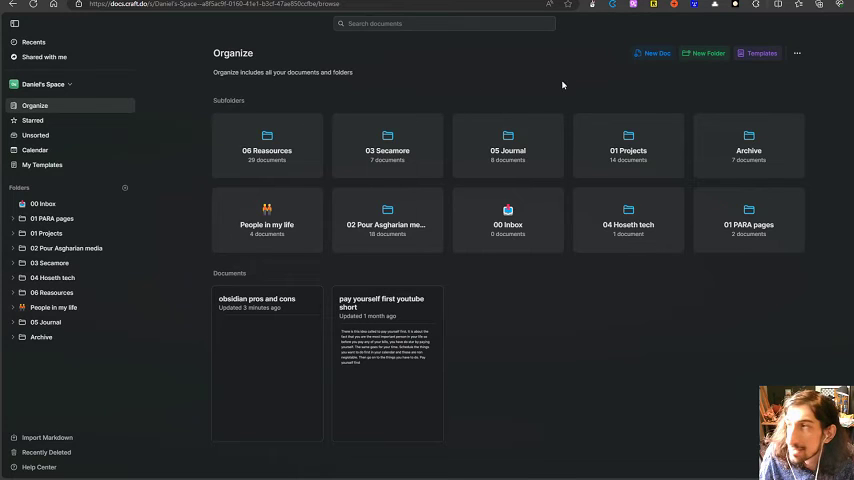
left_click(760, 53)
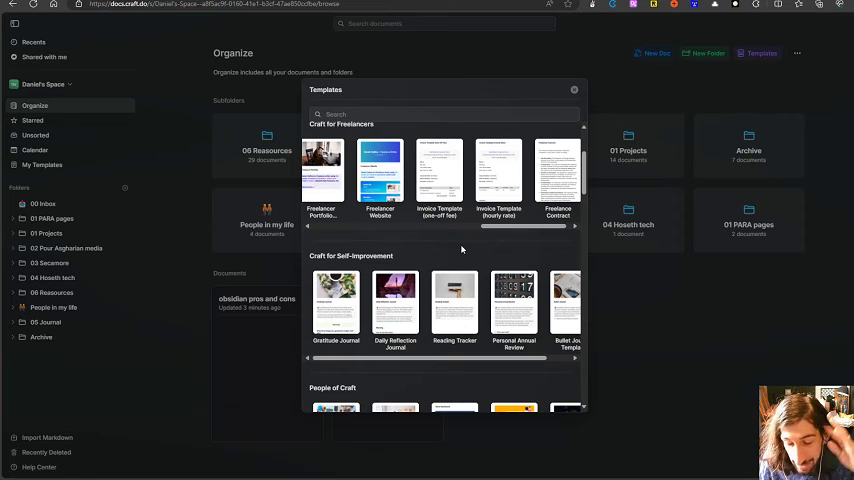
scroll("down", 3)
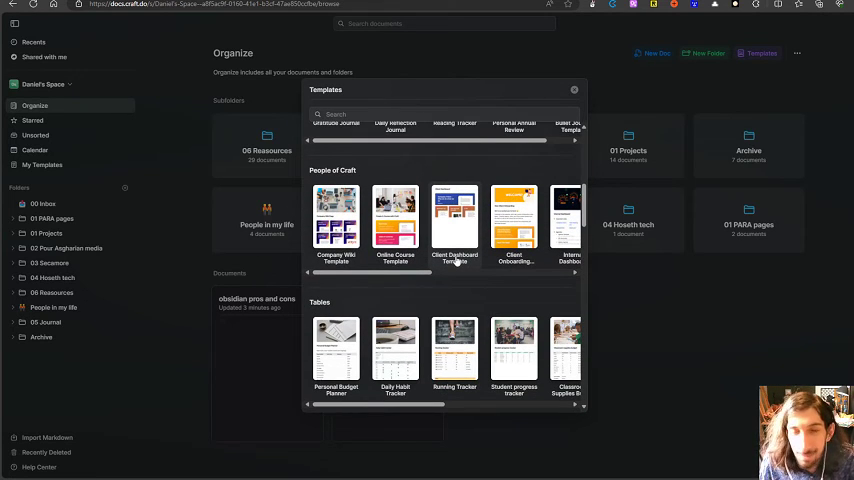
scroll("down", 3)
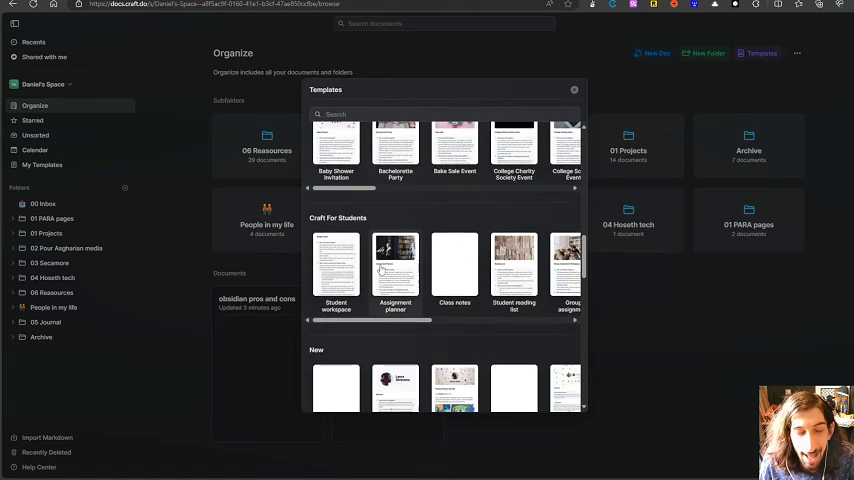
scroll("down", 3)
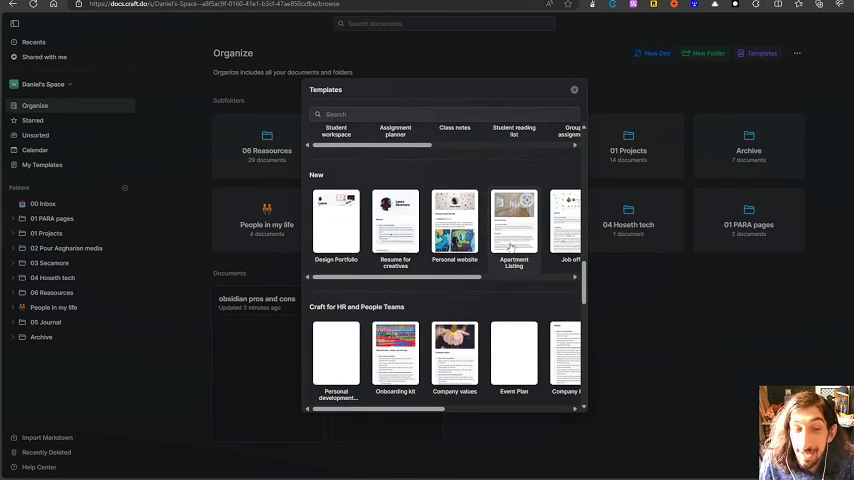
scroll("down", 3)
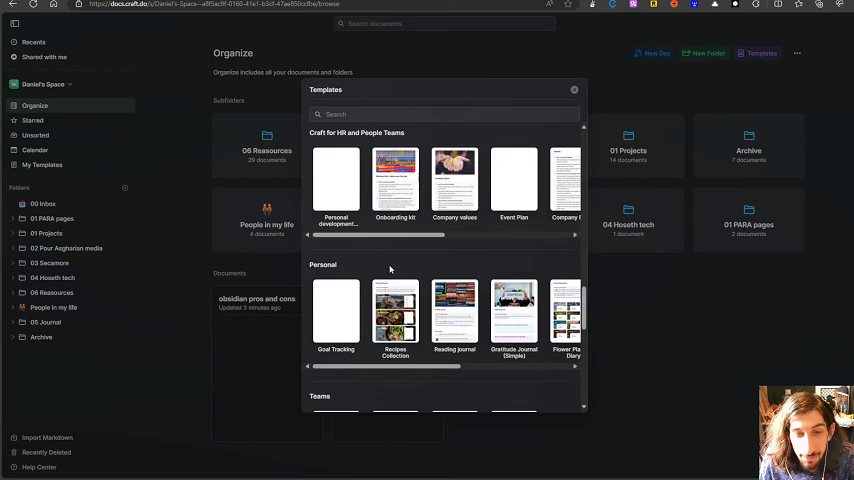
scroll("down", 3)
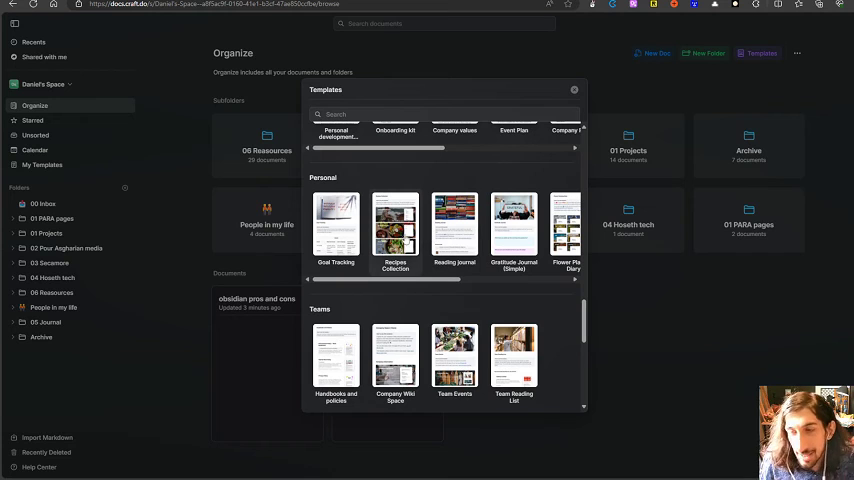
scroll("down", 3)
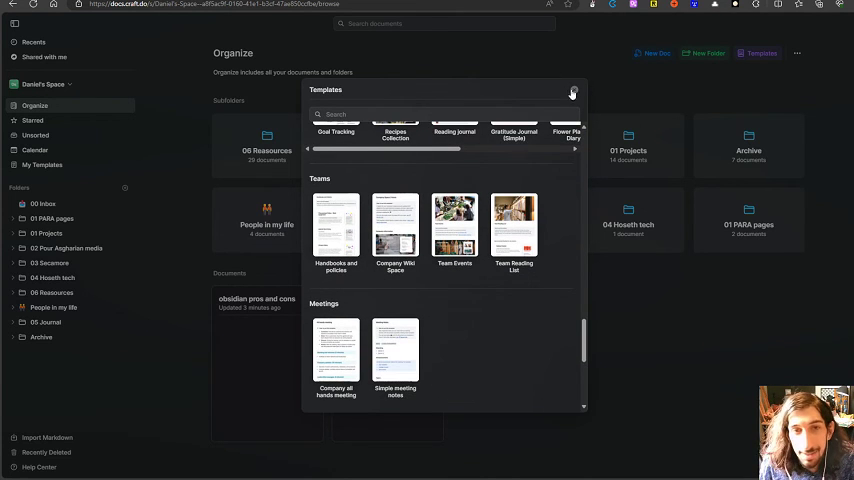
left_click(572, 91)
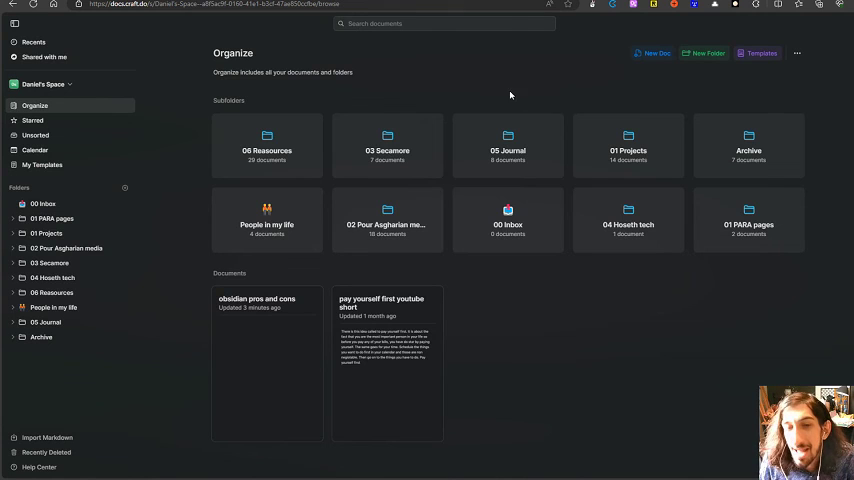